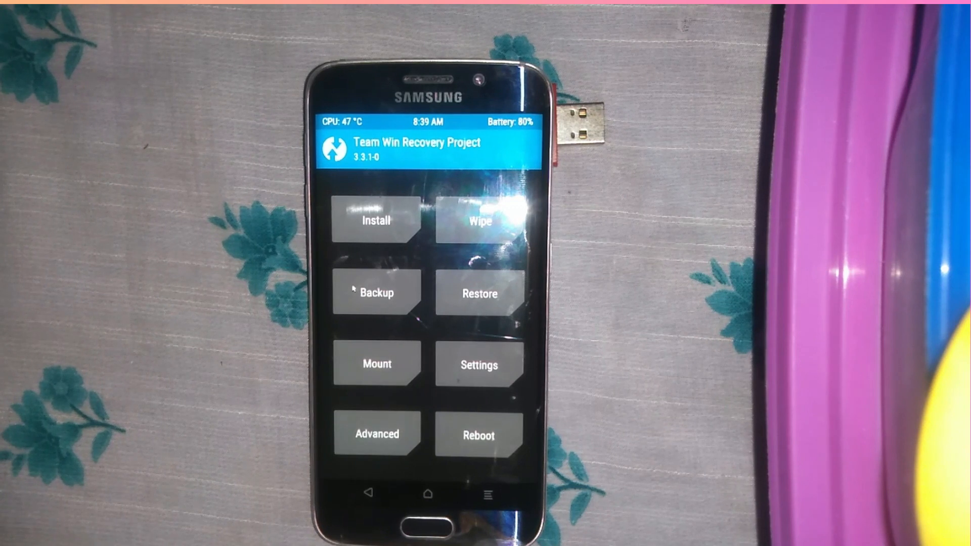
- Open TWRP's Install file list and scroll down to the SuperSU and Magisk zips
left_click(376, 220)
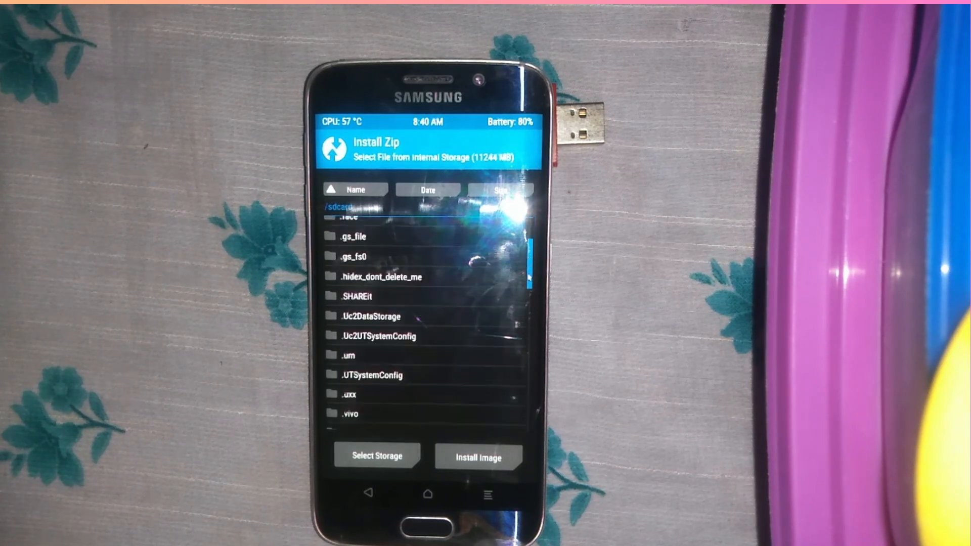
scroll("down", 3)
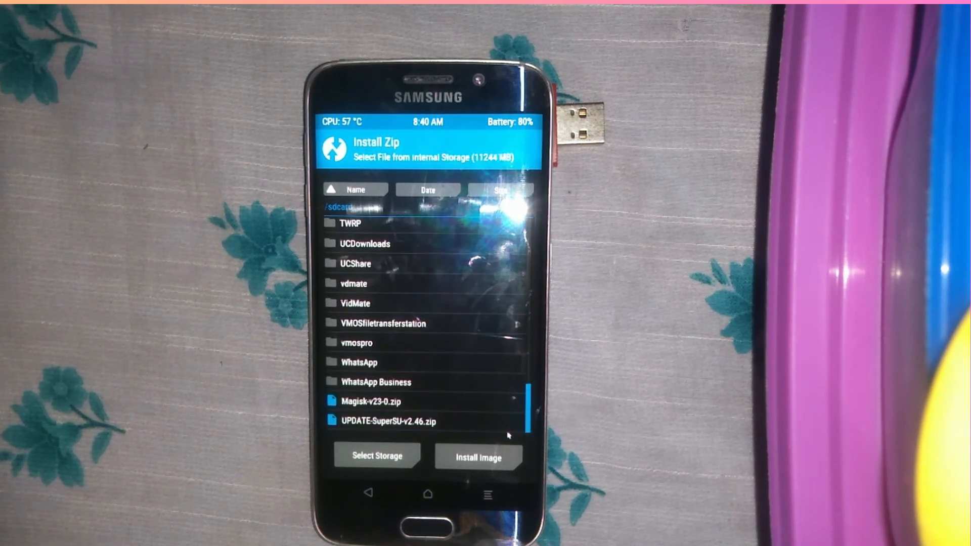
left_click(389, 422)
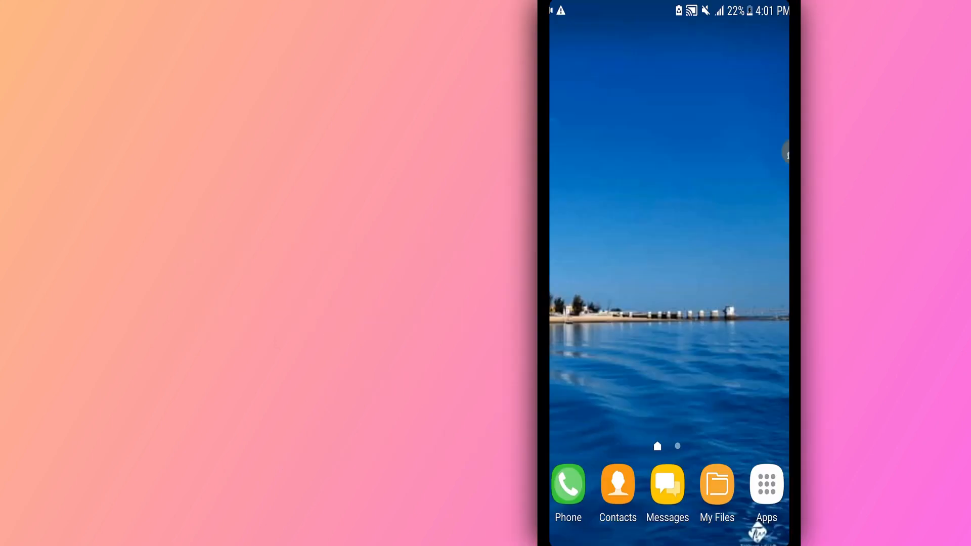
- Launch Root Checker from the launcher's all-apps list
left_click(766, 485)
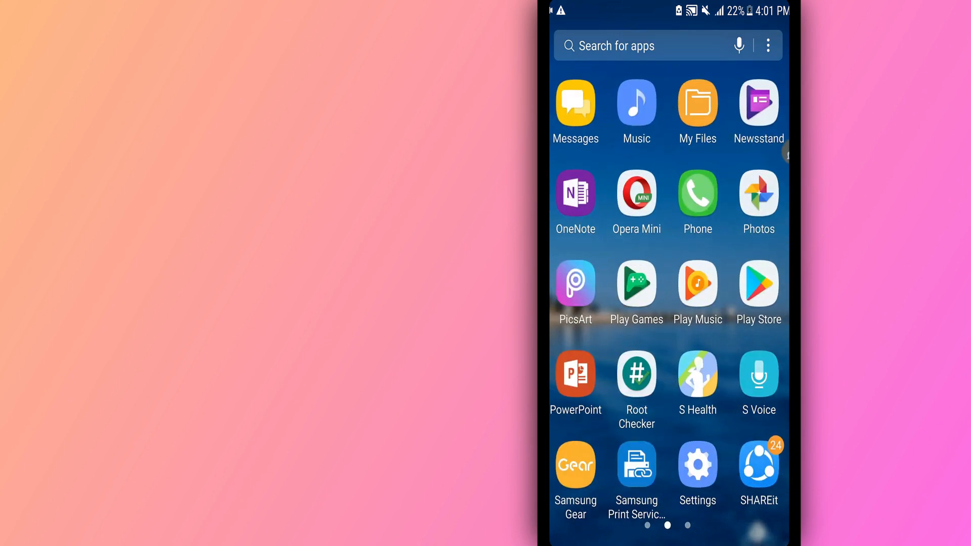
left_click(636, 373)
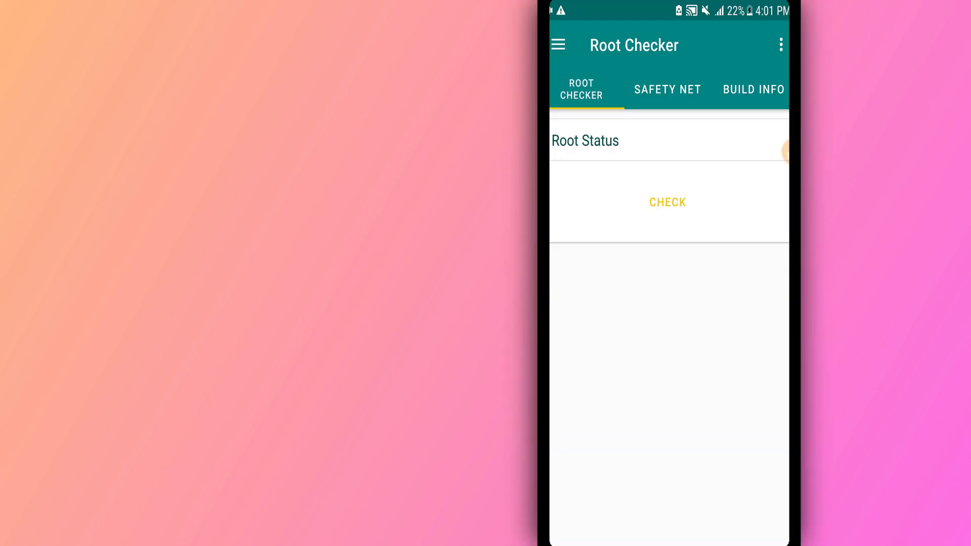
- Start the Root Status check in Root Checker
left_click(668, 201)
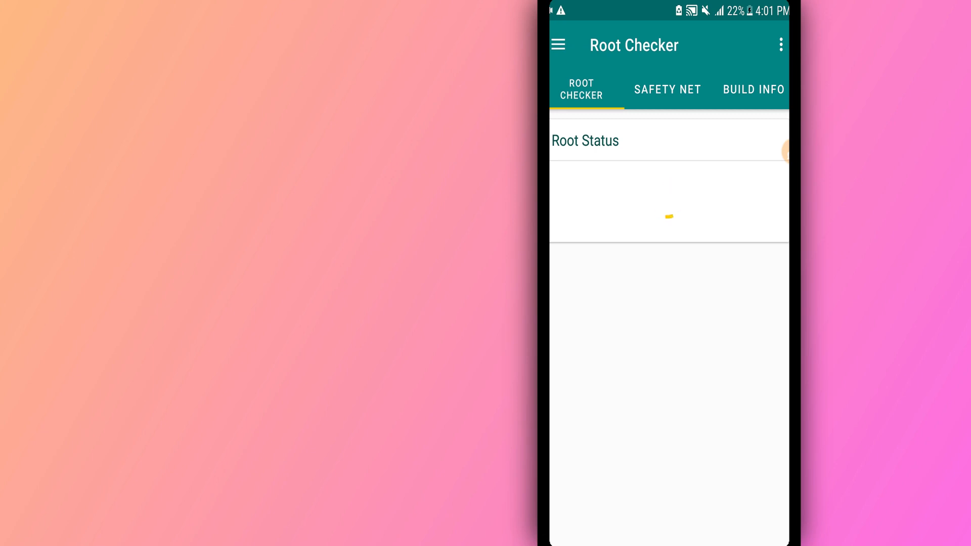